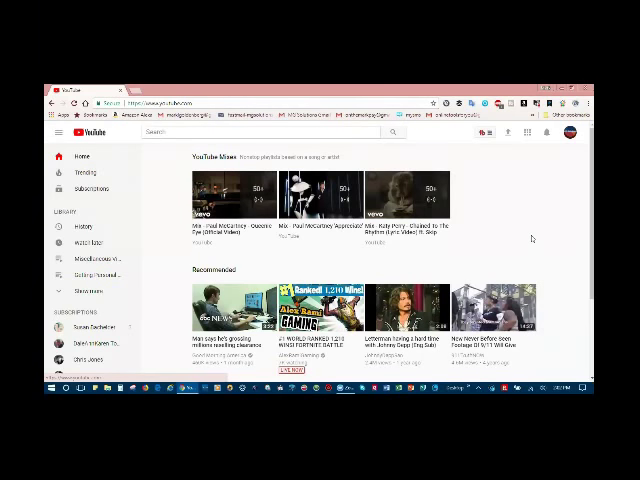
pyautogui.moveTo(528, 236)
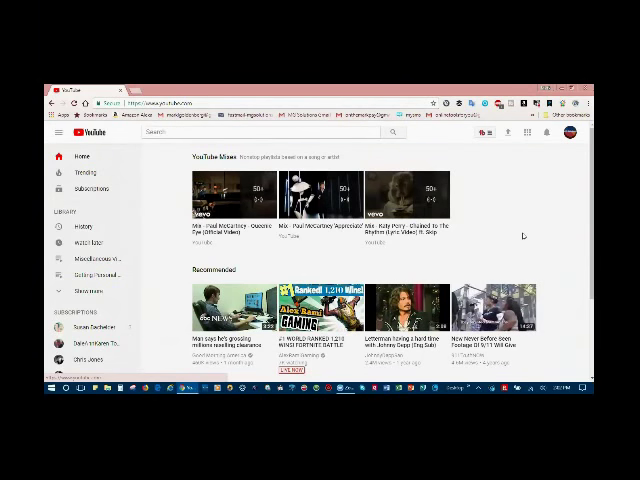
pyautogui.moveTo(520, 236)
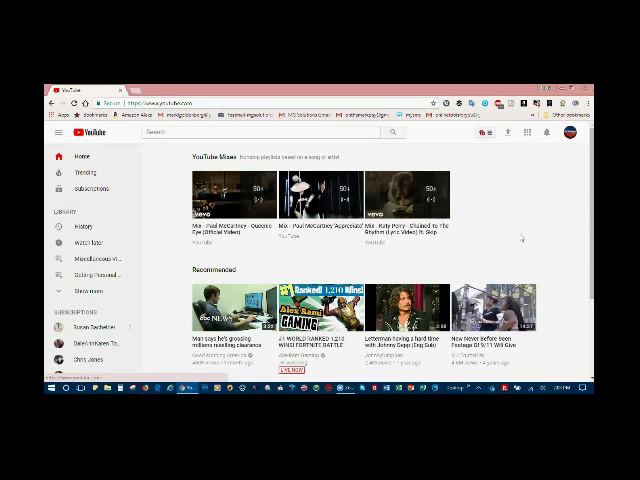
pyautogui.moveTo(518, 232)
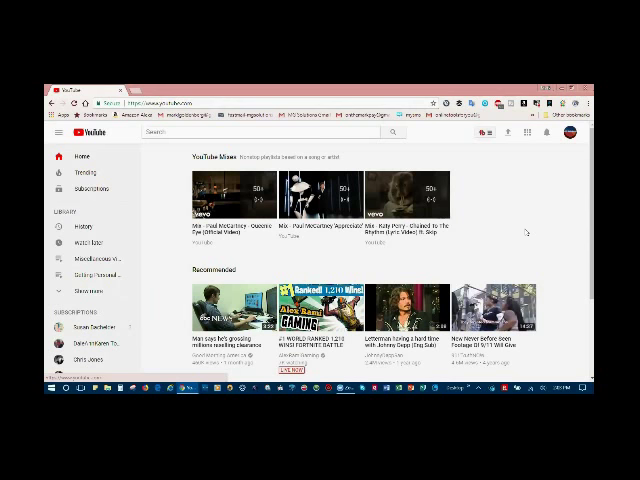
pyautogui.moveTo(522, 232)
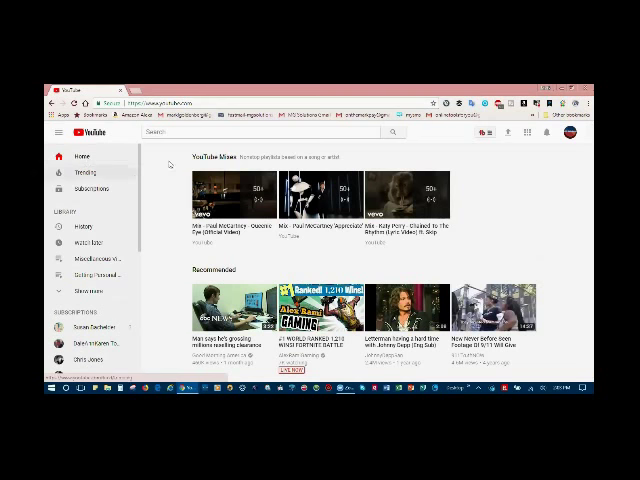
pyautogui.moveTo(424, 322)
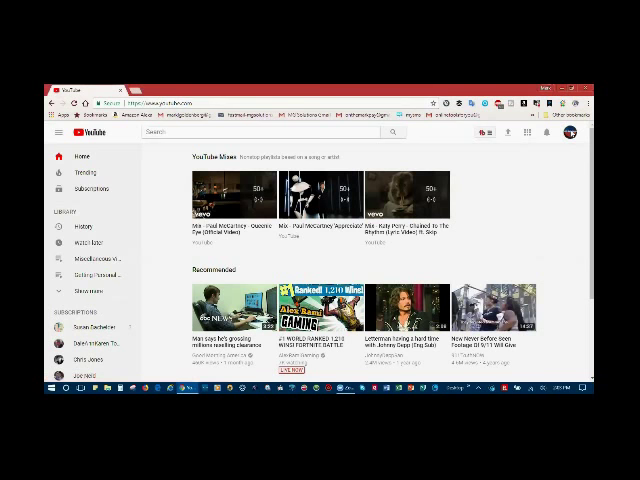
# Open Creator Studio from the account avatar to reach the channel's Video Manager.
pyautogui.click(572, 134)
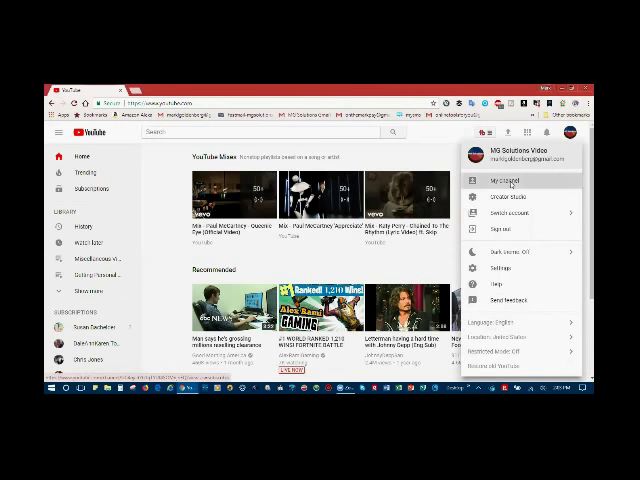
pyautogui.click(504, 180)
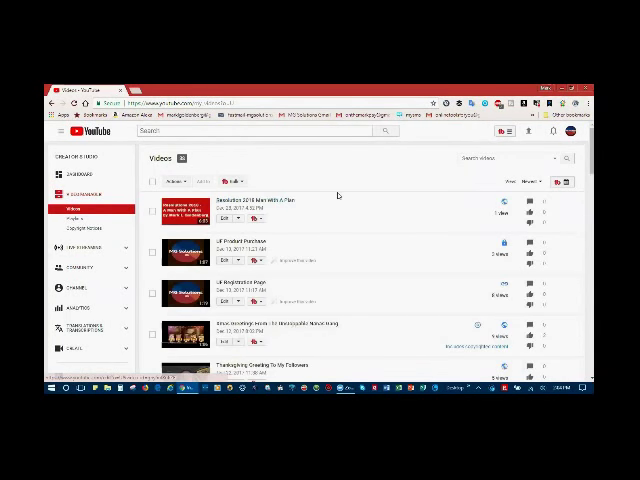
pyautogui.scroll(-3)
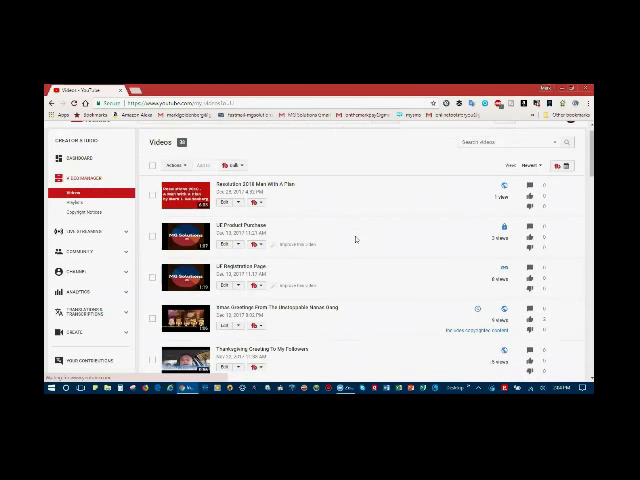
pyautogui.moveTo(352, 216)
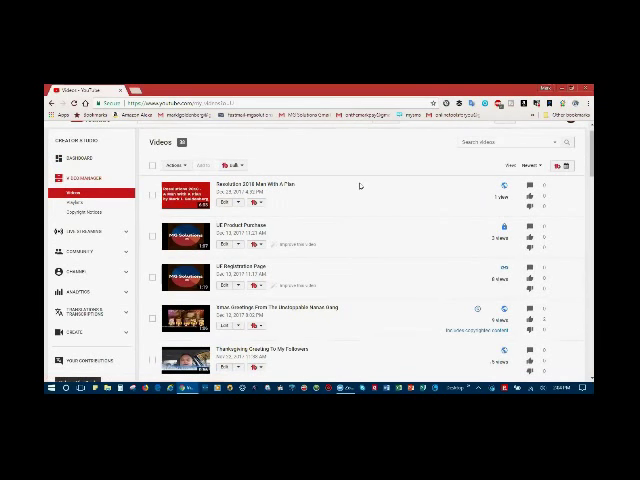
pyautogui.moveTo(348, 192)
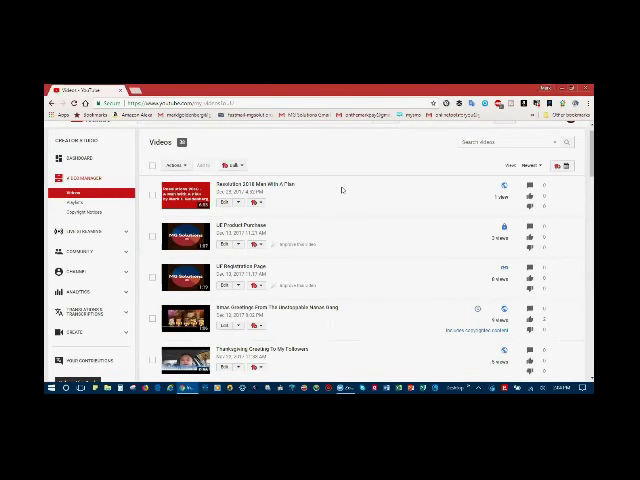
pyautogui.moveTo(342, 190)
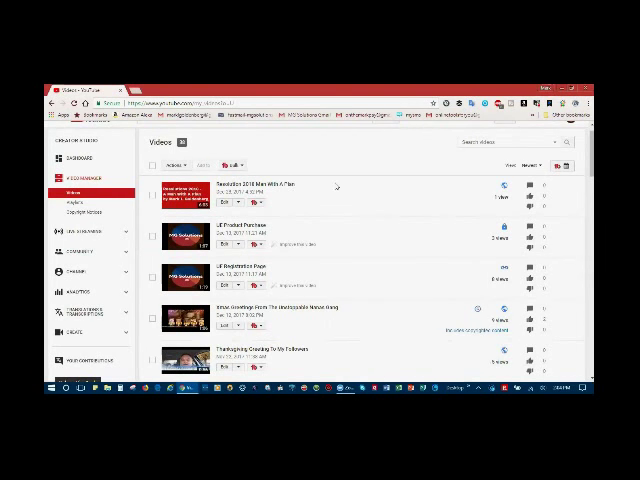
pyautogui.scroll(-3)
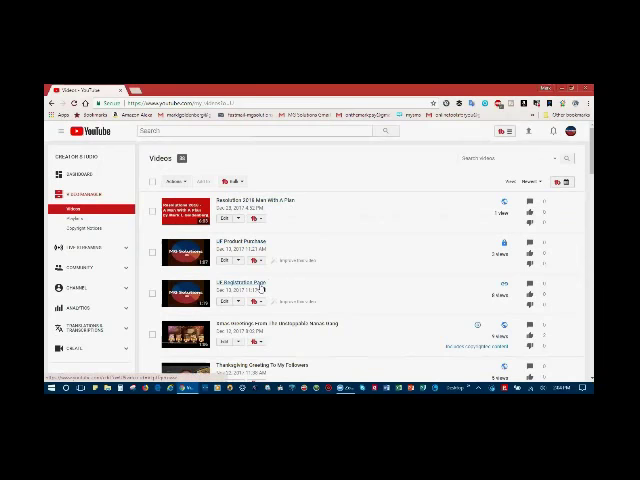
pyautogui.scroll(-3)
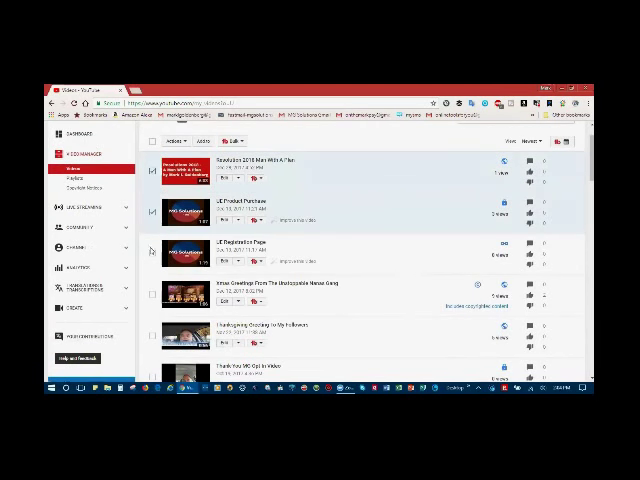
pyautogui.scroll(-3)
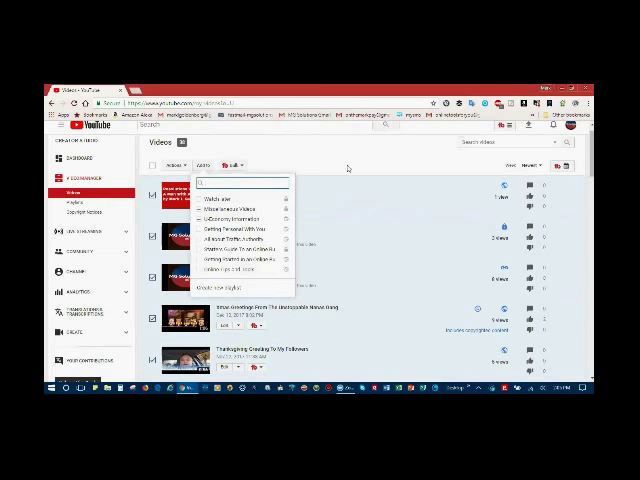
pyautogui.moveTo(350, 150)
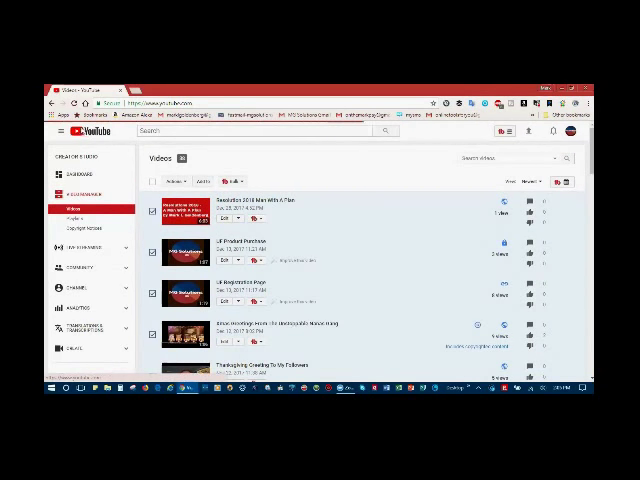
# Open a new Chrome tab showing the site shortcut tiles.
pyautogui.click(82, 134)
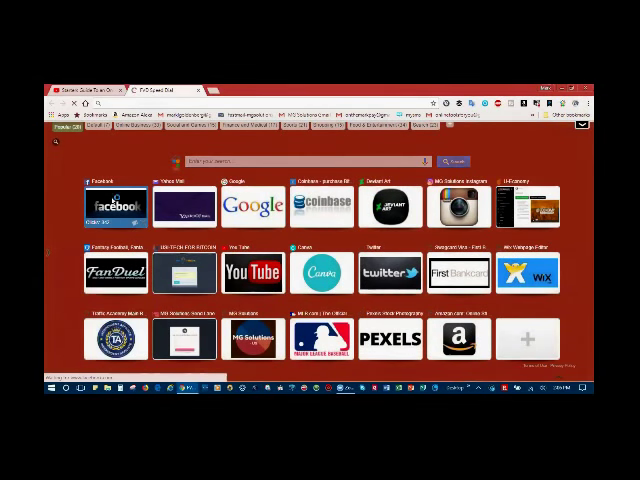
# Go to the Facebook news feed via its shortcut tile.
pyautogui.click(114, 204)
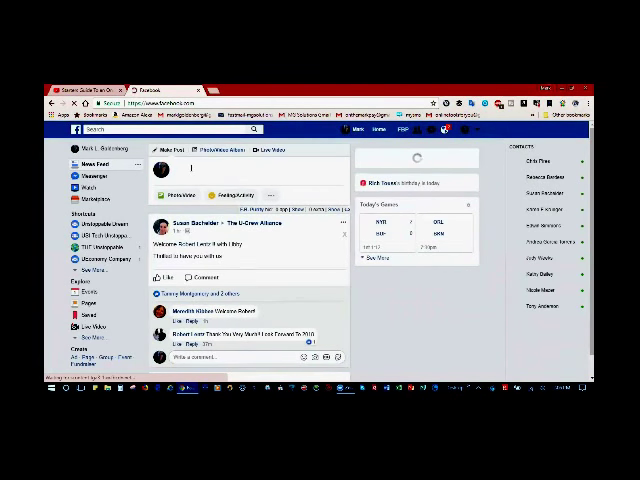
# Draft a Facebook post with the playlist link previewing 'Starters Guide To an Online Business'.
pyautogui.click(240, 170)
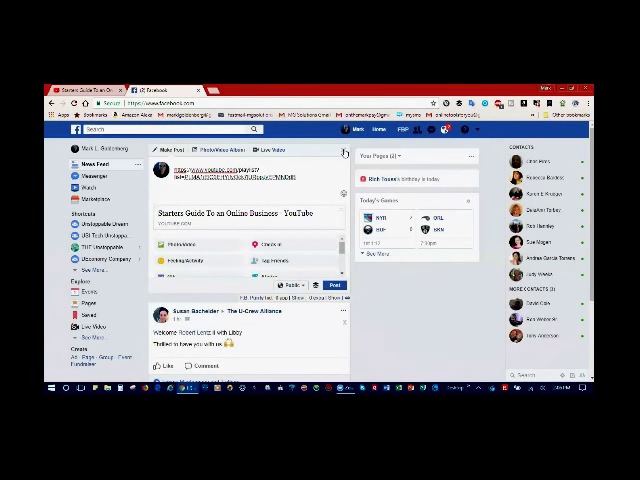
pyautogui.scroll(-3)
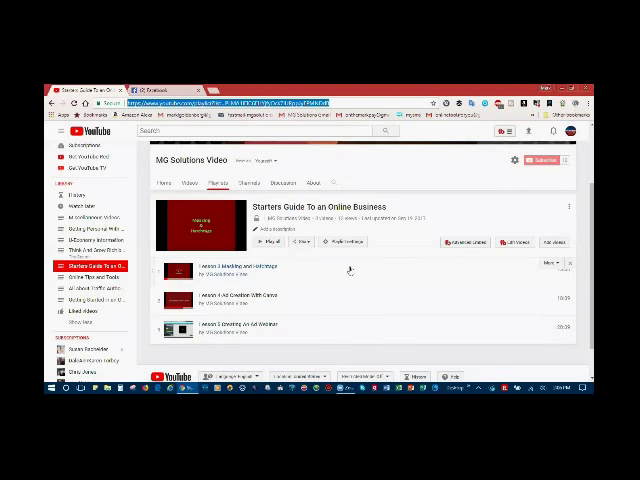
pyautogui.moveTo(350, 272)
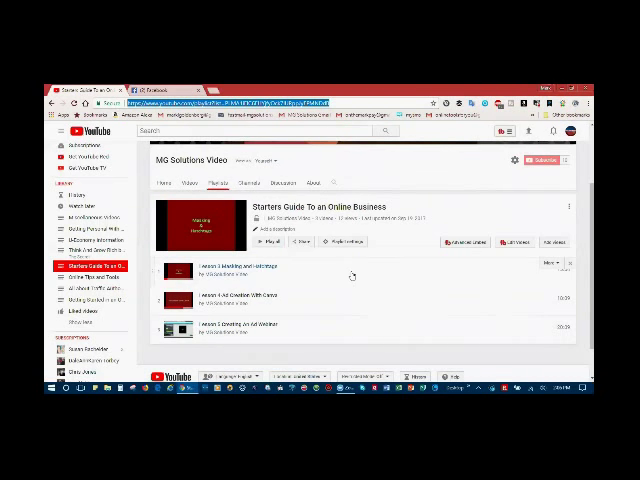